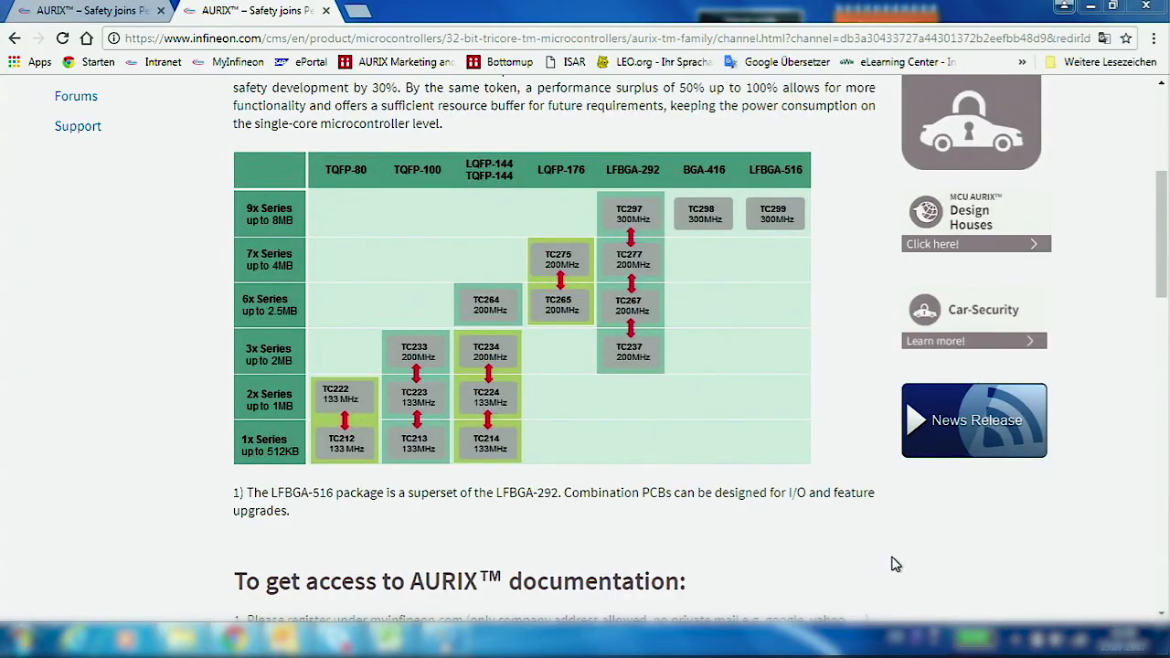
mouse_move(356, 439)
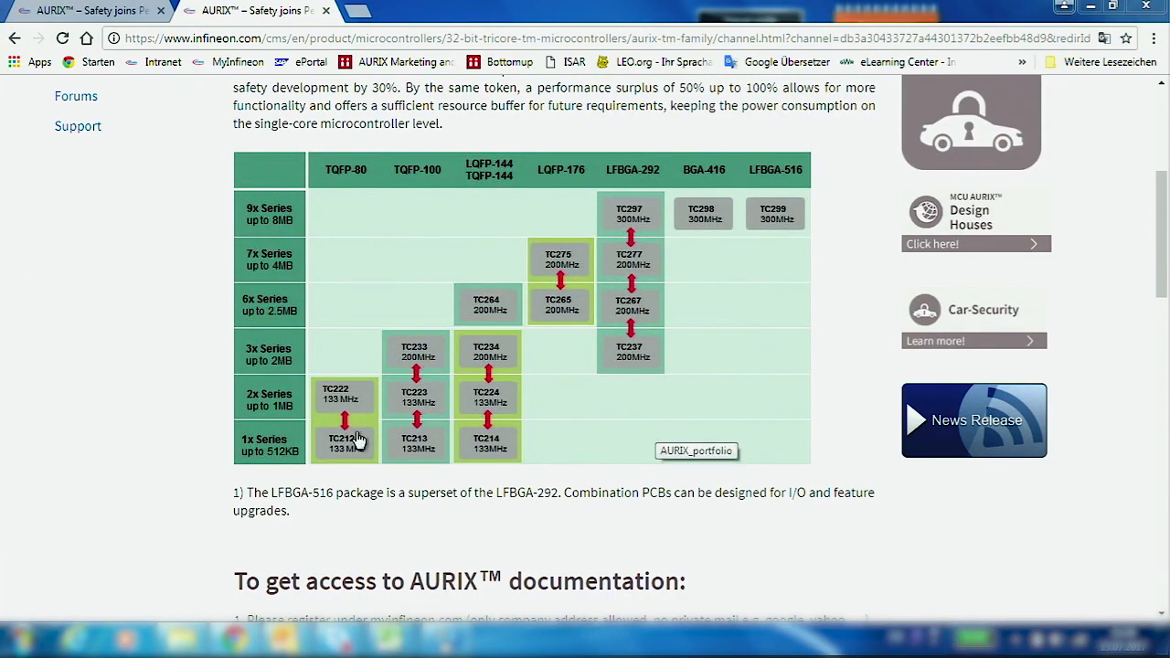
mouse_move(345, 445)
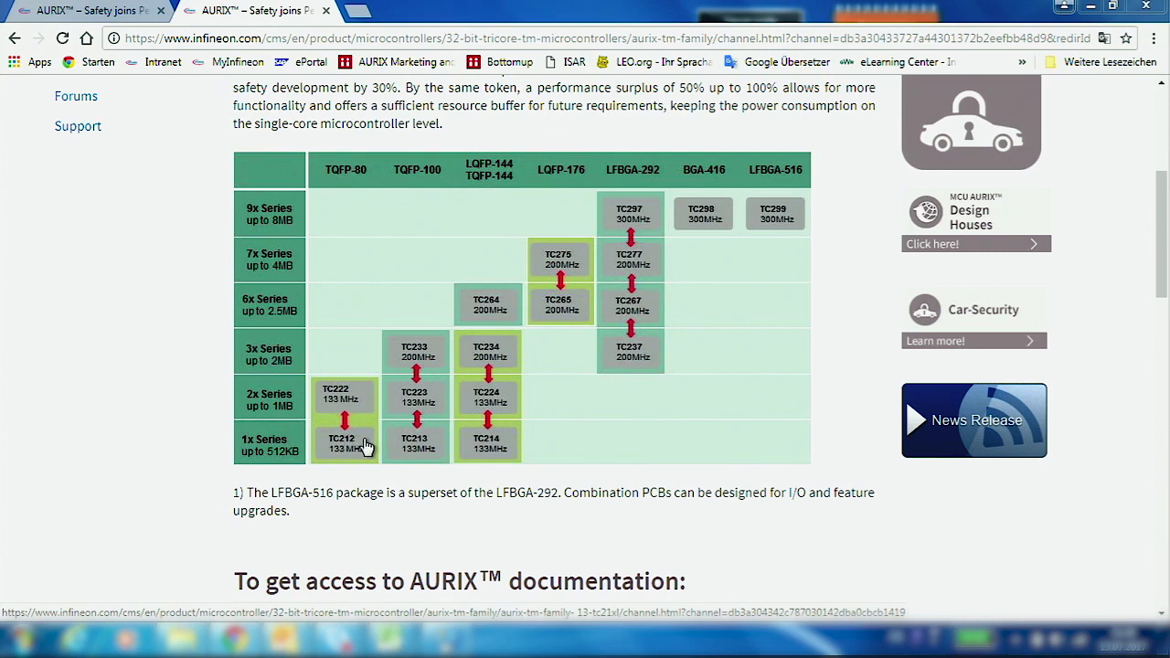
mouse_move(691, 236)
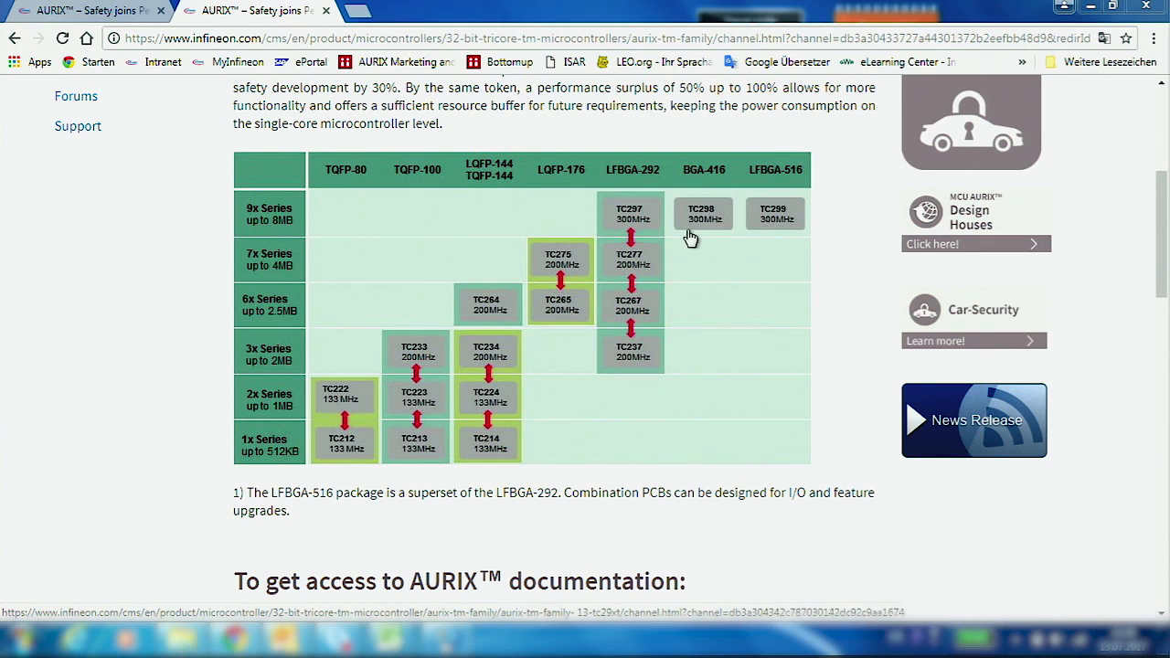
mouse_move(761, 228)
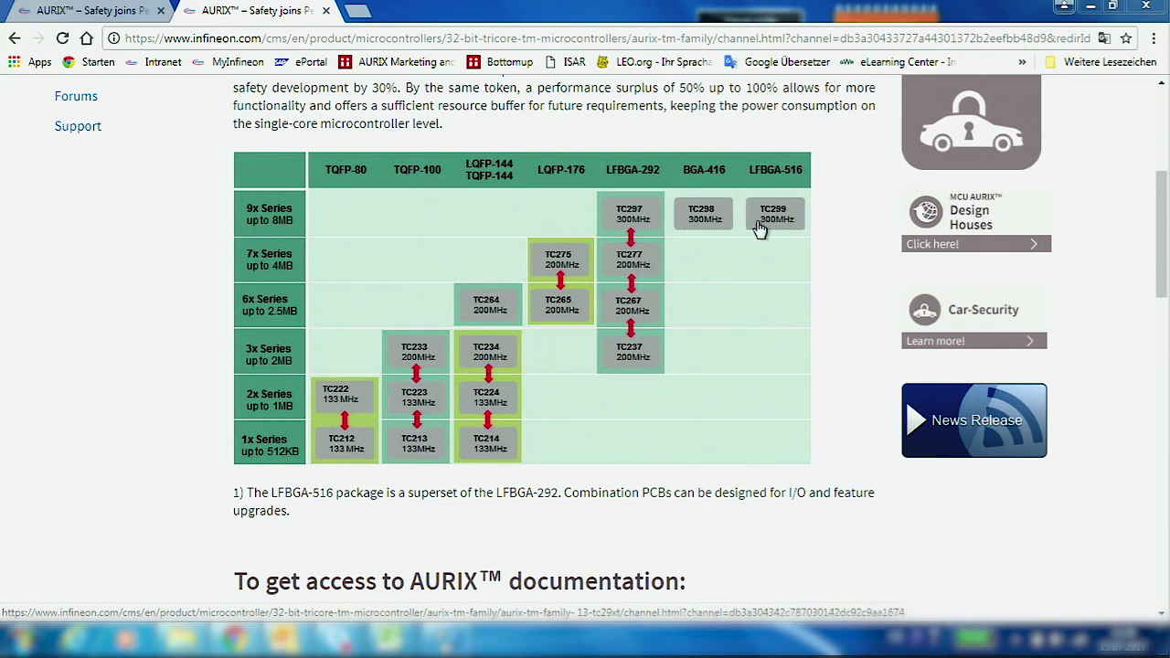
mouse_move(677, 252)
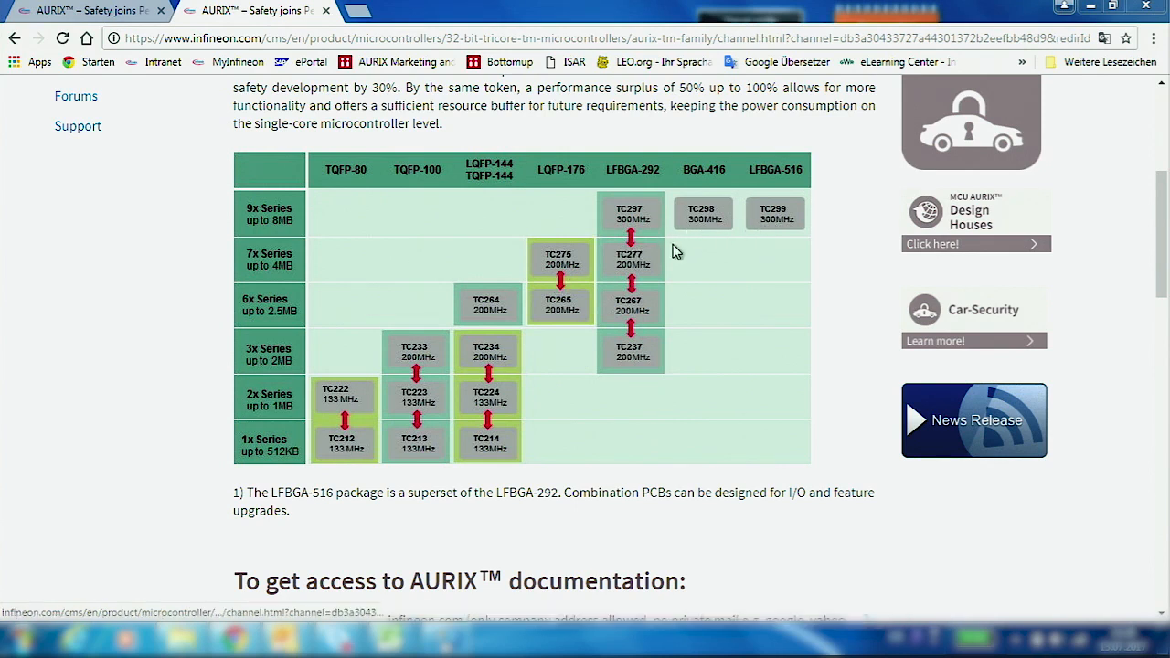